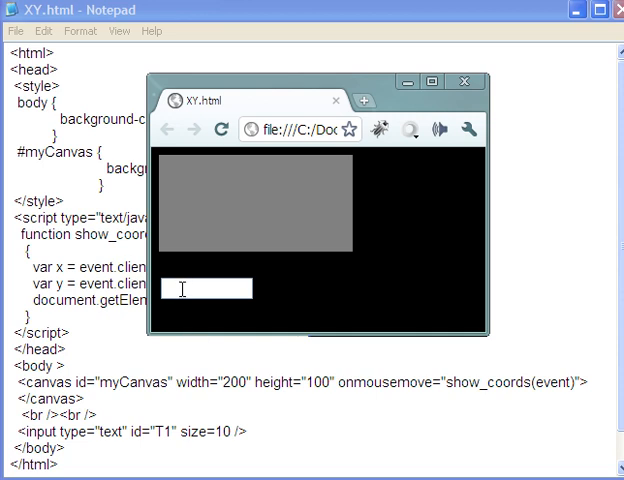
mouse_move(349, 277)
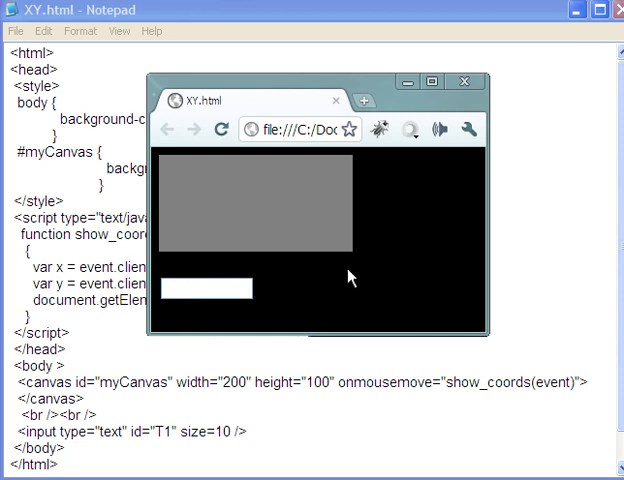
mouse_move(312, 282)
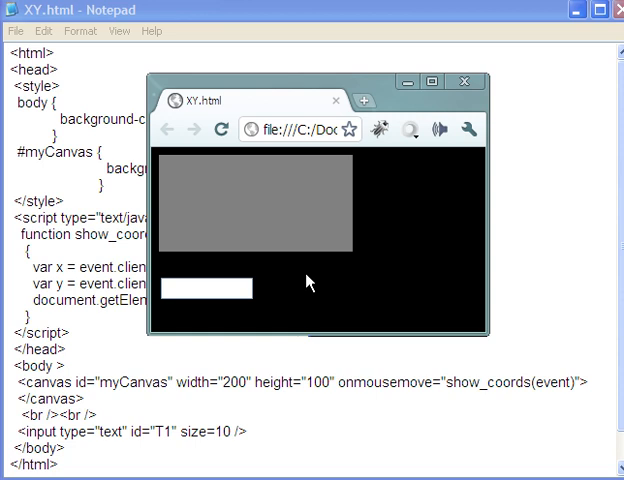
mouse_move(278, 221)
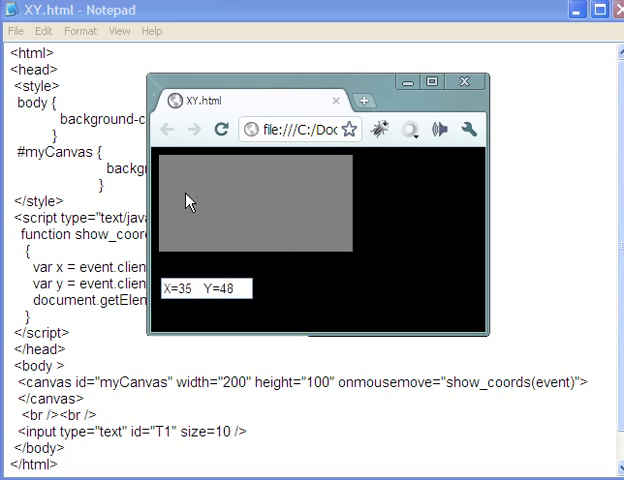
mouse_move(222, 186)
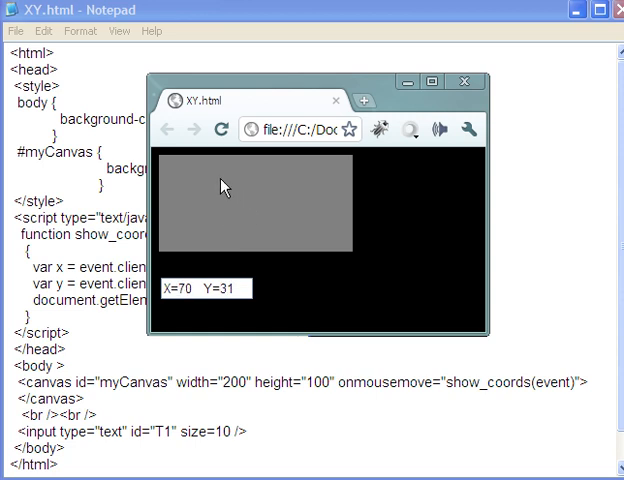
mouse_move(197, 204)
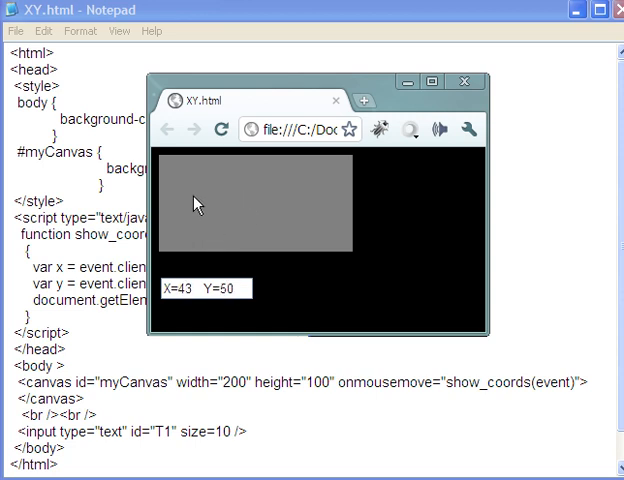
mouse_move(182, 216)
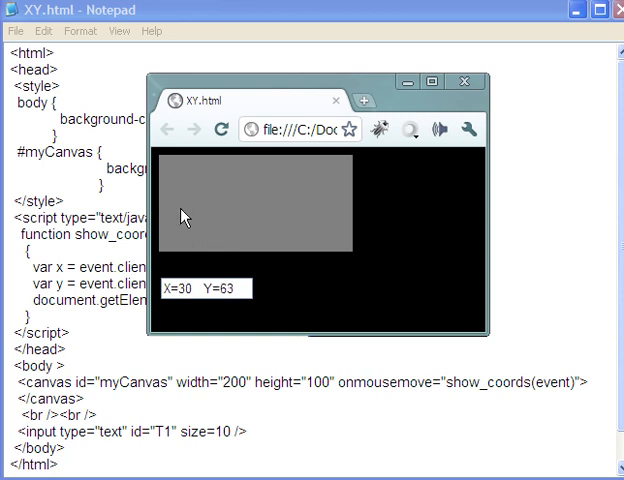
mouse_move(175, 222)
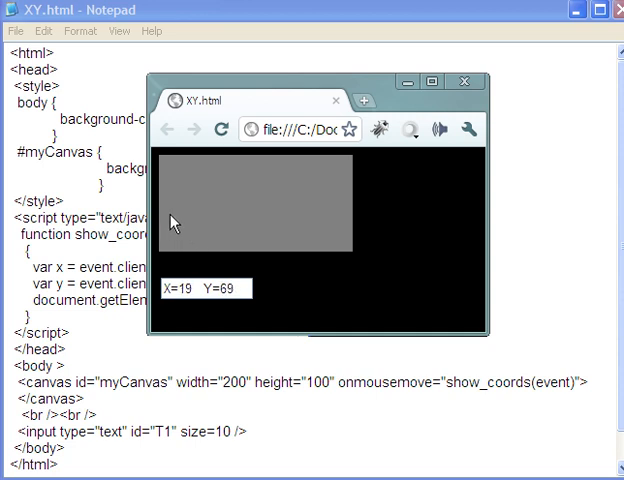
mouse_move(323, 192)
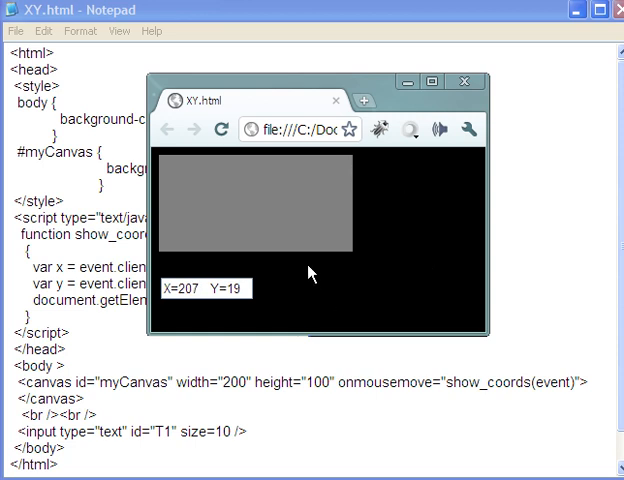
mouse_move(294, 277)
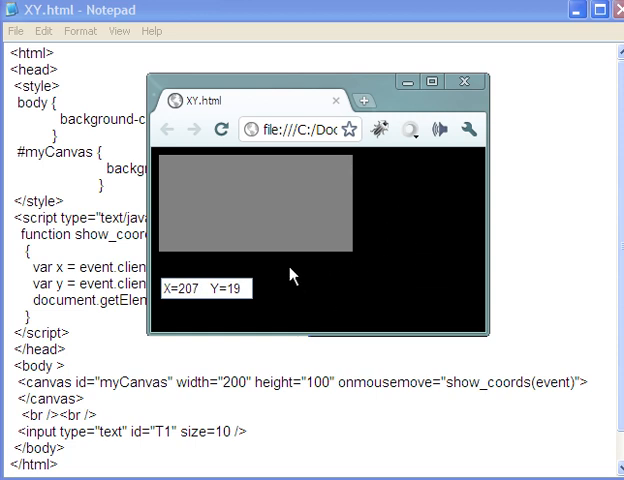
mouse_move(358, 222)
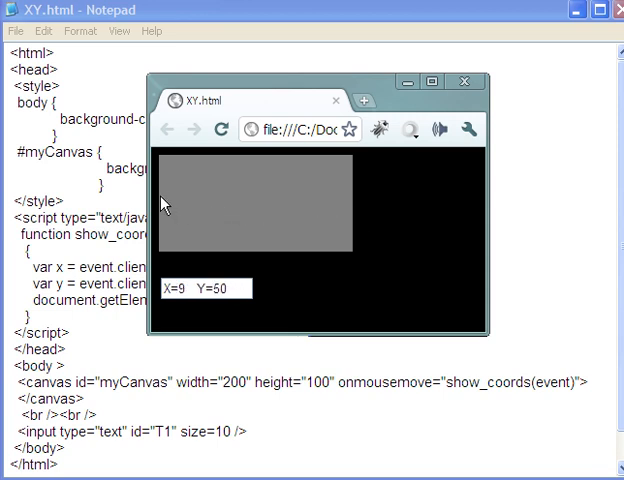
mouse_move(164, 203)
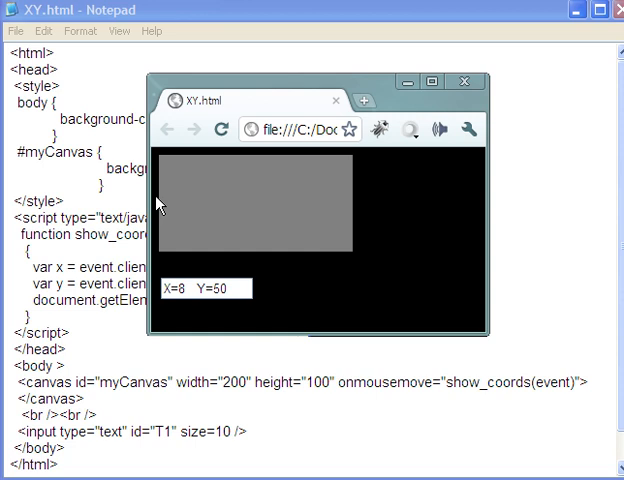
mouse_move(189, 162)
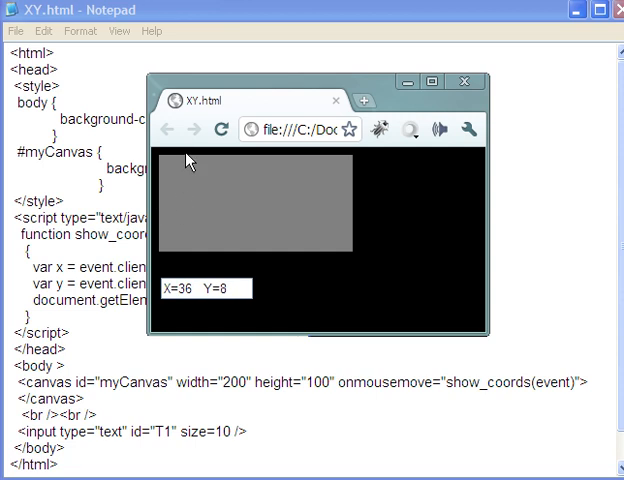
Step: Hover over the gray canvas in XY.html so the text box shows live X/Y coordinates
right_click(190, 165)
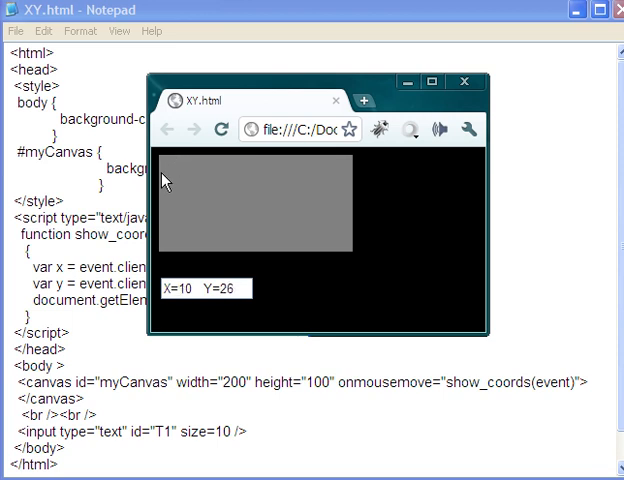
mouse_move(165, 182)
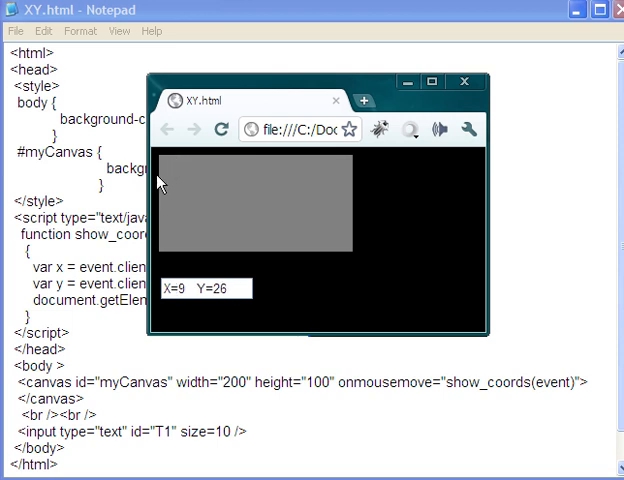
mouse_move(238, 232)
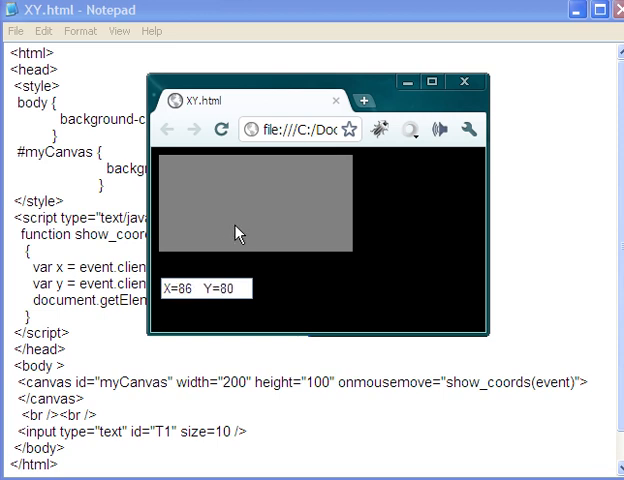
mouse_move(278, 213)
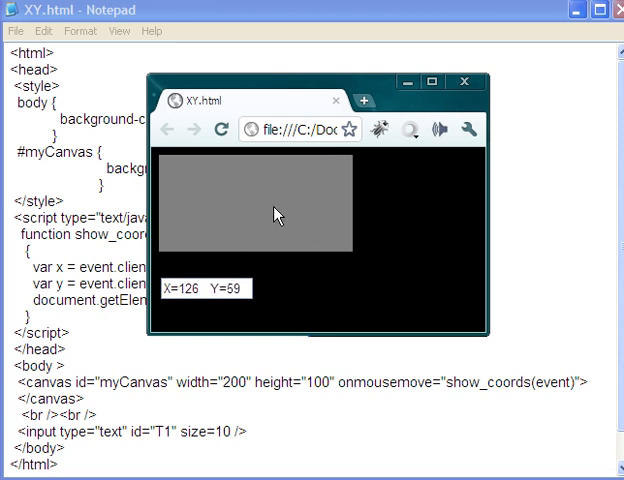
mouse_move(190, 218)
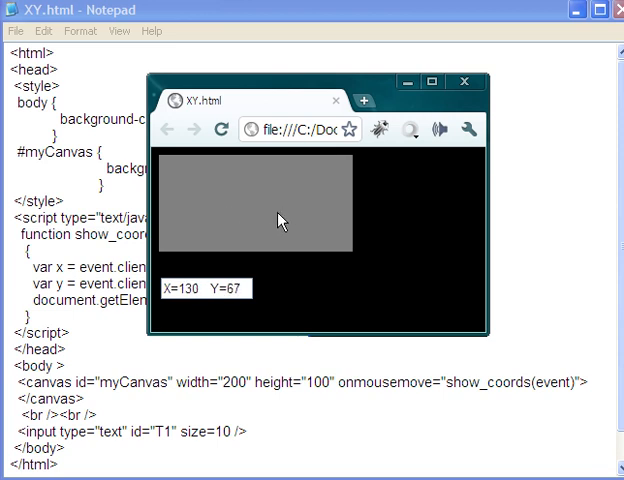
mouse_move(278, 219)
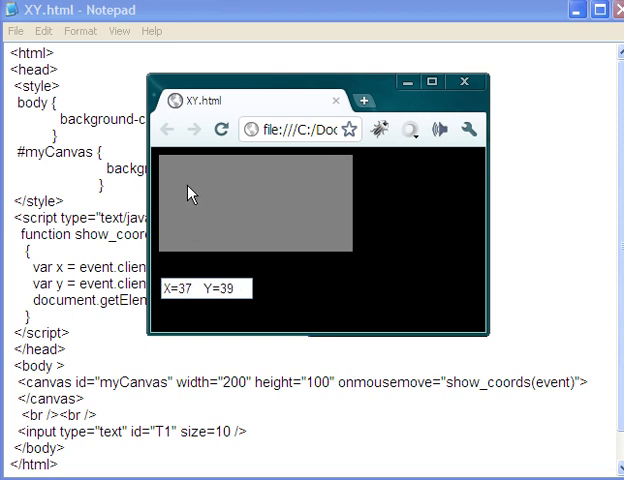
mouse_move(198, 196)
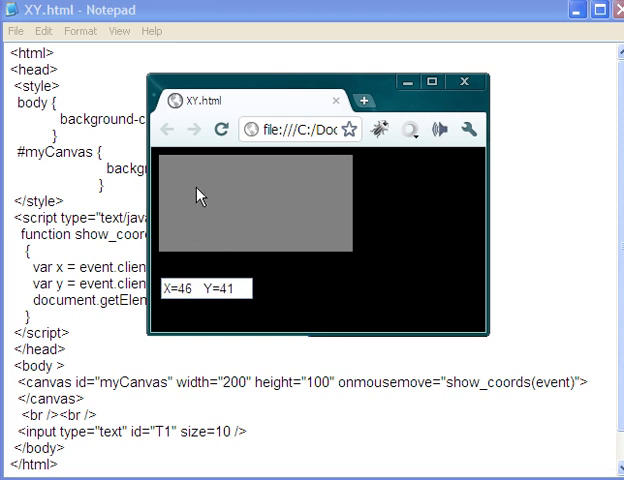
mouse_move(204, 200)
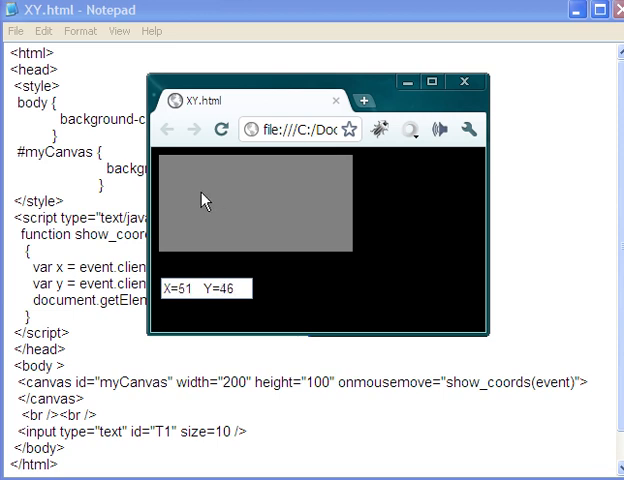
mouse_move(227, 192)
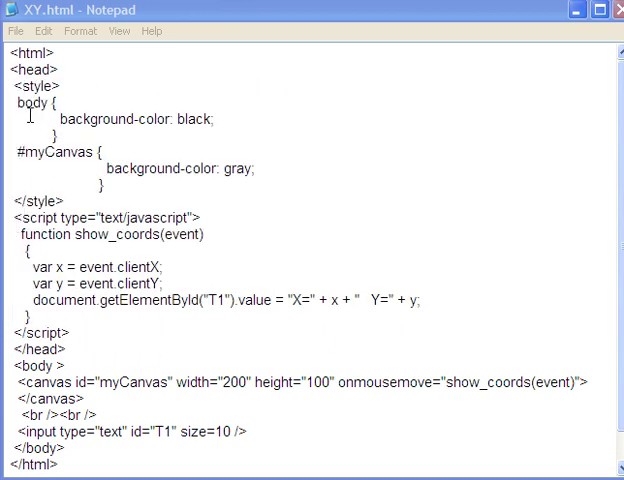
left_click_drag(10, 87, 102, 186)
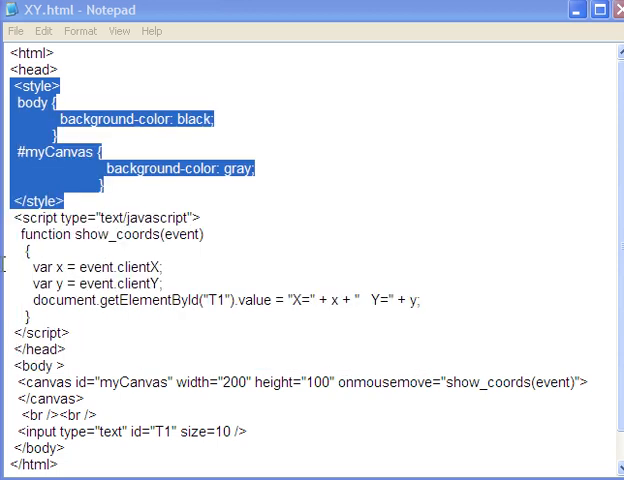
left_click(76, 332)
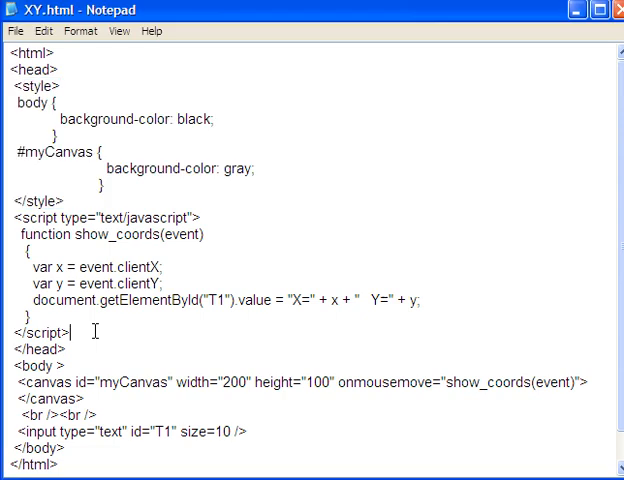
left_click_drag(10, 217, 73, 331)
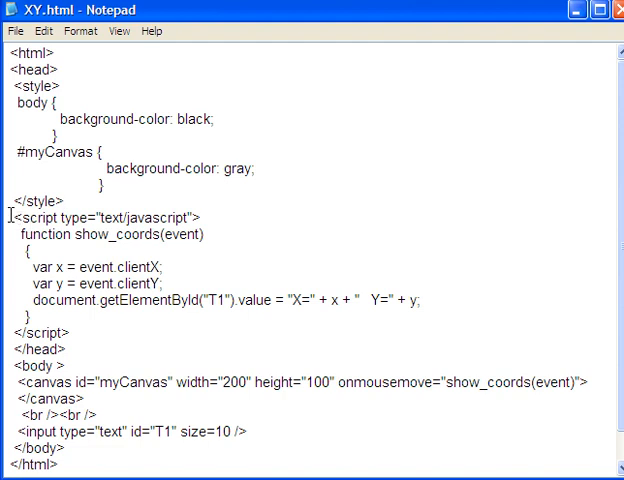
left_click_drag(8, 217, 69, 332)
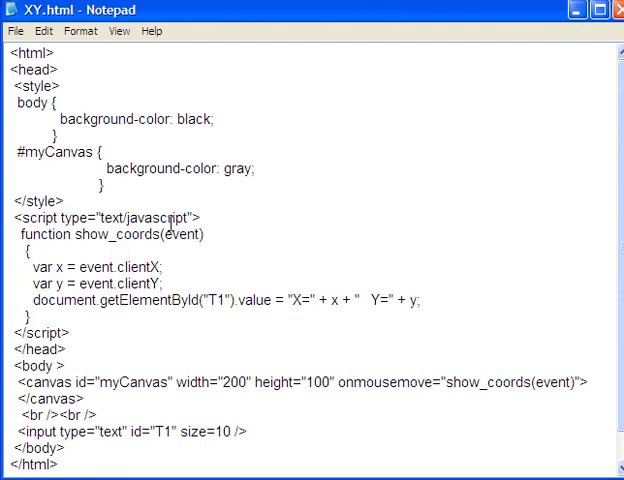
mouse_move(42, 262)
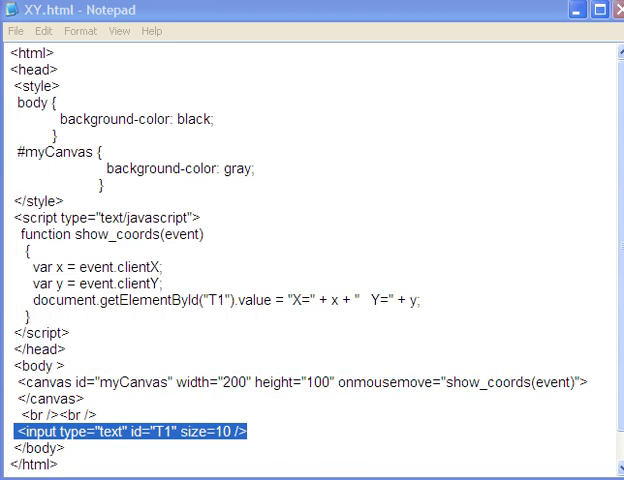
mouse_move(276, 313)
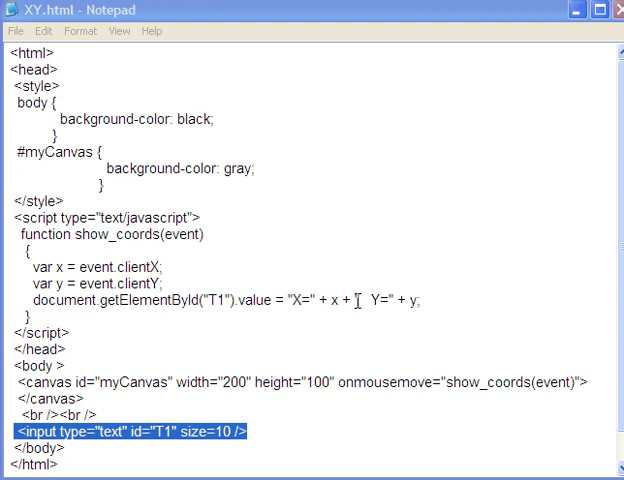
mouse_move(374, 302)
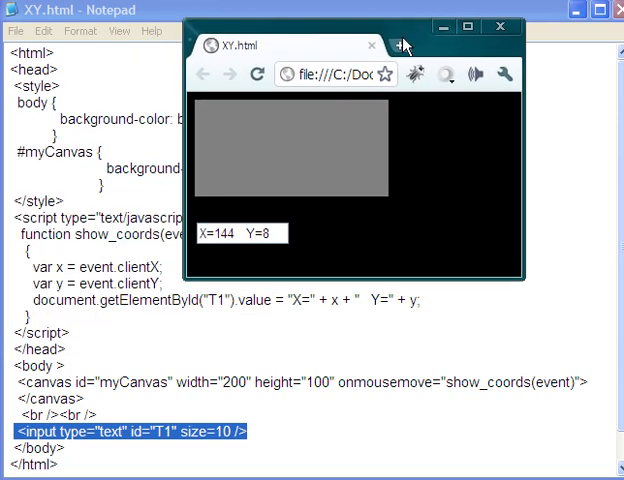
mouse_move(230, 258)
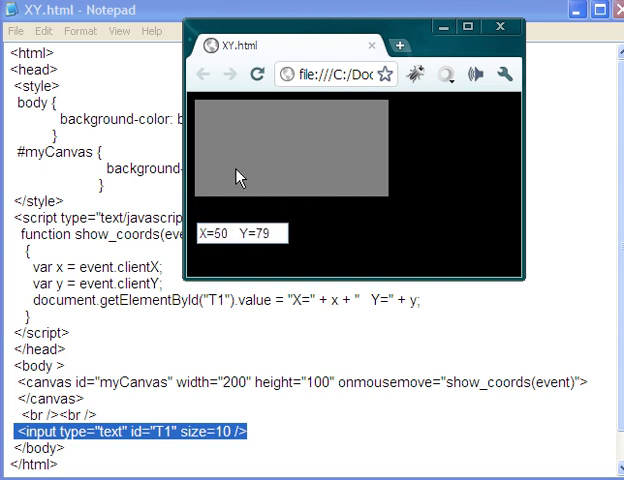
mouse_move(272, 153)
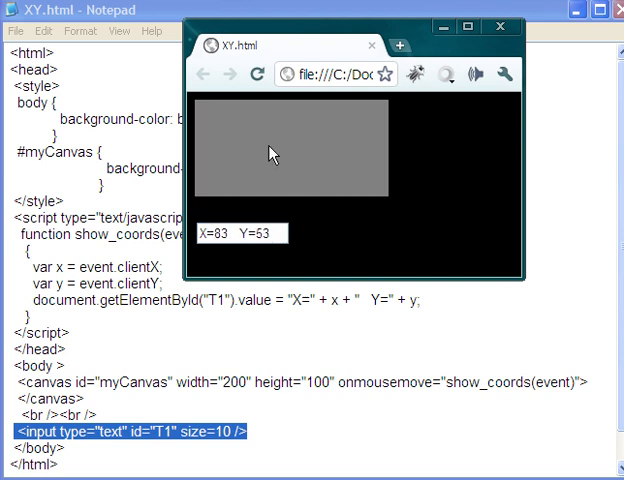
Step: After seeing X=50 Y=79 then X=83 Y=53, return to the XY.html code in Notepad
left_click(500, 26)
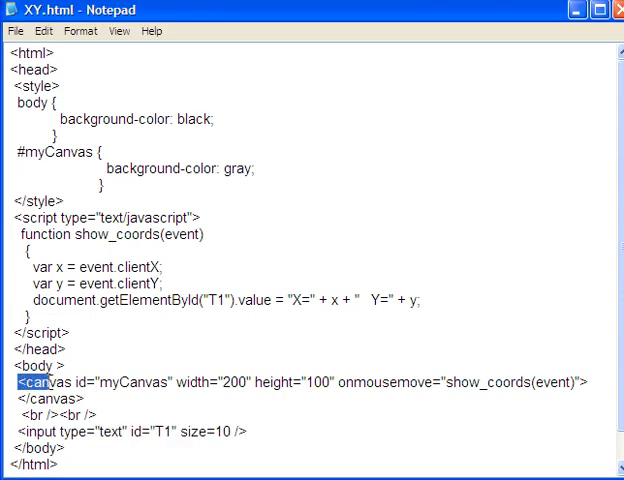
left_click_drag(18, 382, 410, 382)
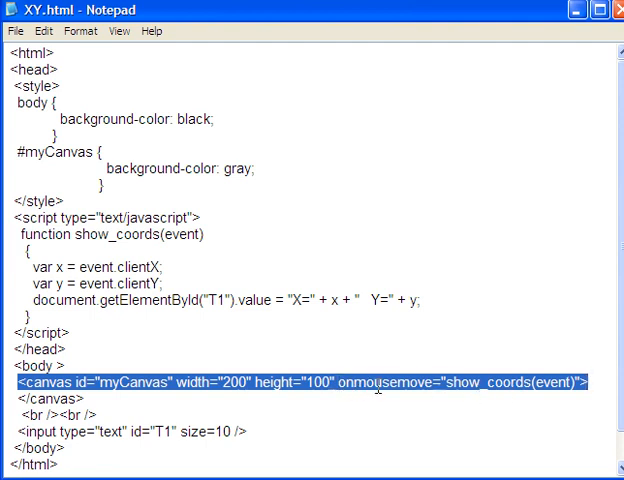
double_click(340, 382)
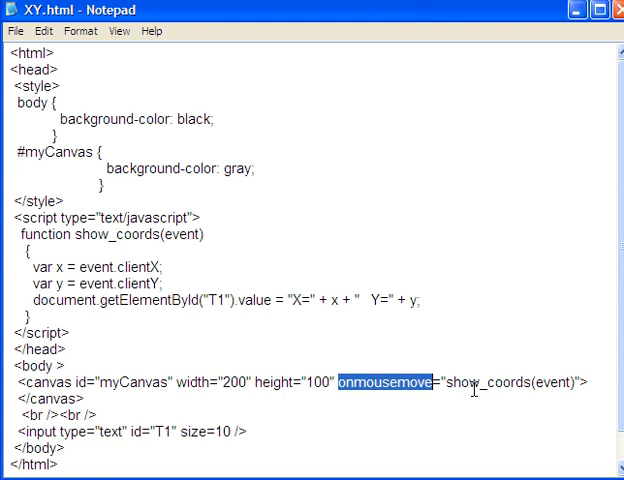
mouse_move(520, 394)
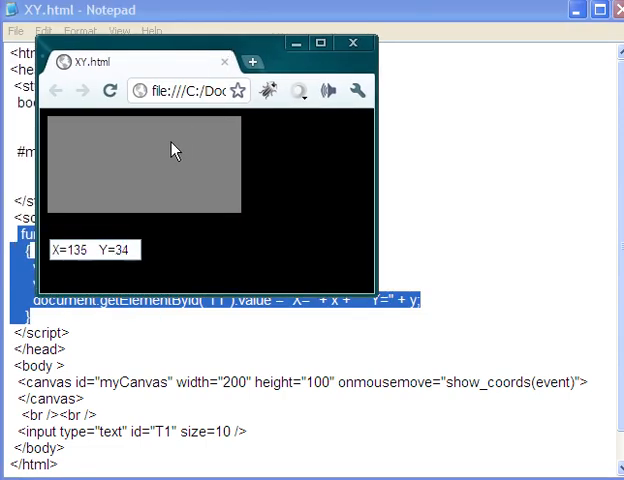
mouse_move(147, 158)
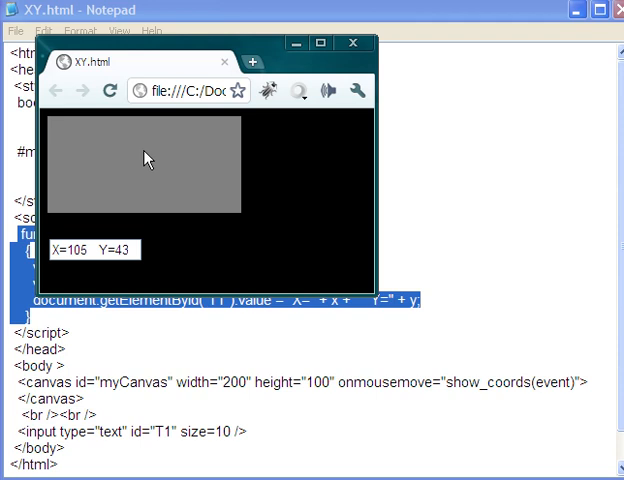
mouse_move(110, 175)
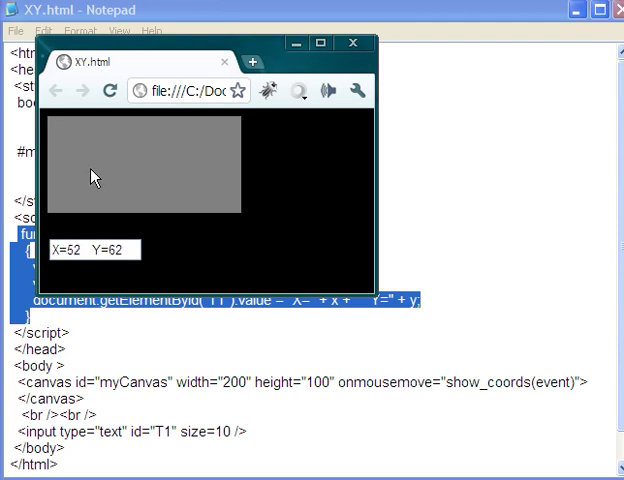
mouse_move(123, 177)
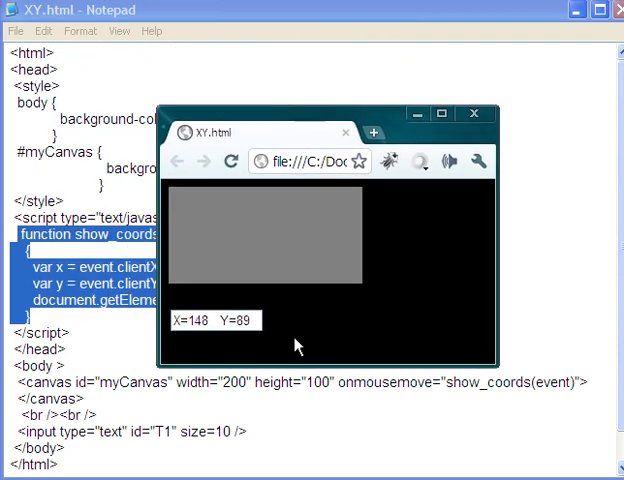
mouse_move(231, 240)
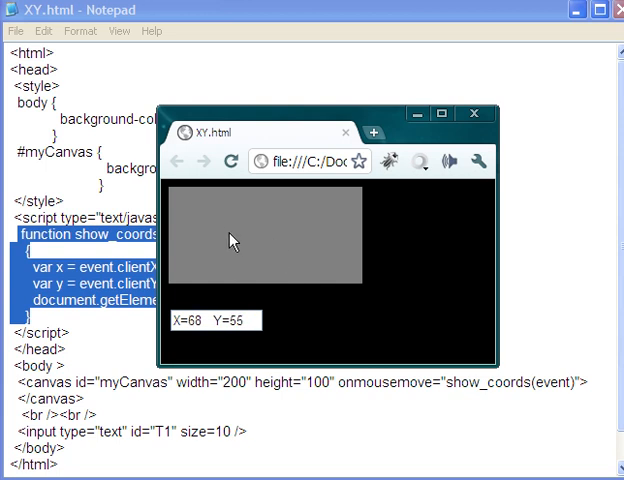
mouse_move(234, 253)
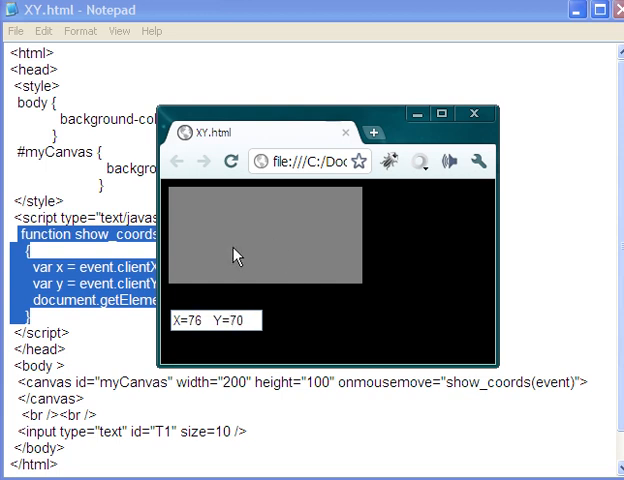
mouse_move(210, 264)
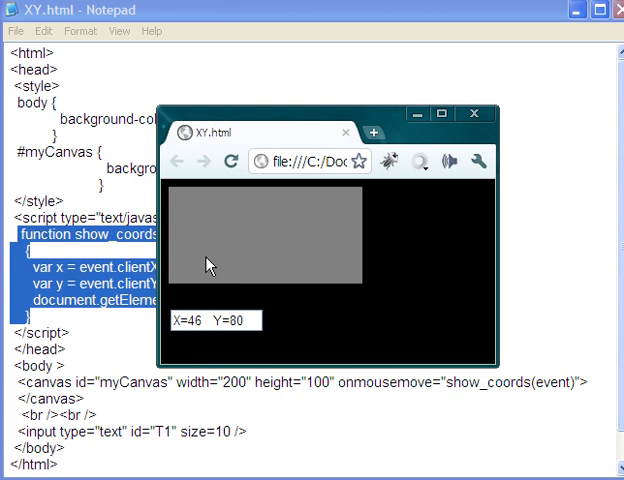
mouse_move(233, 270)
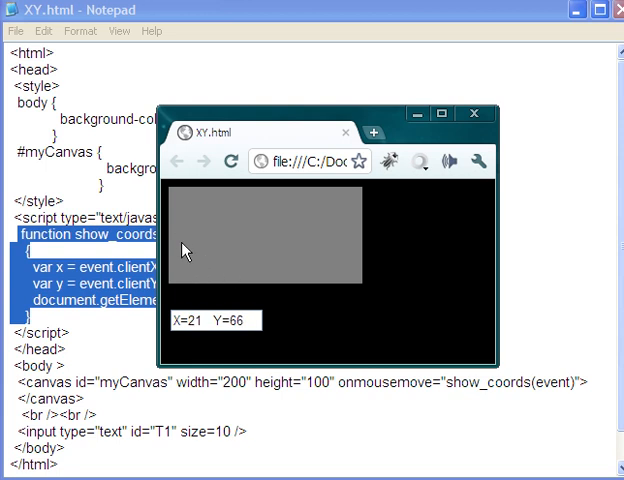
mouse_move(287, 253)
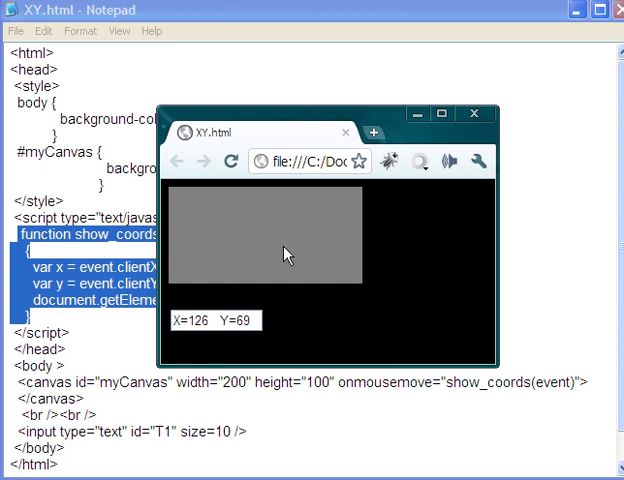
mouse_move(311, 239)
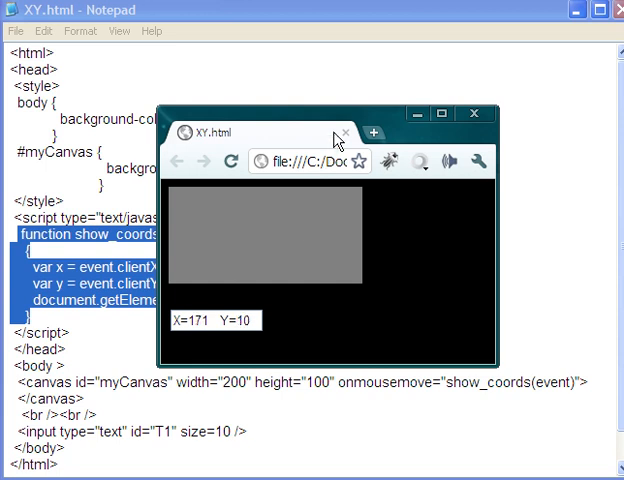
Step: Close the XY.html page in Chrome after the coordinates update, leaving the code visible
left_click(345, 133)
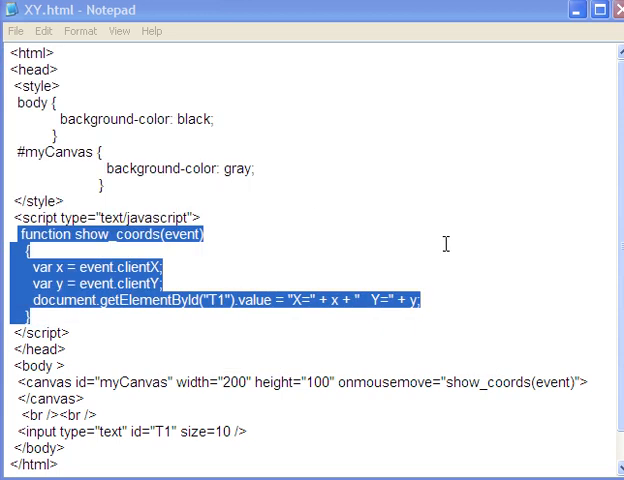